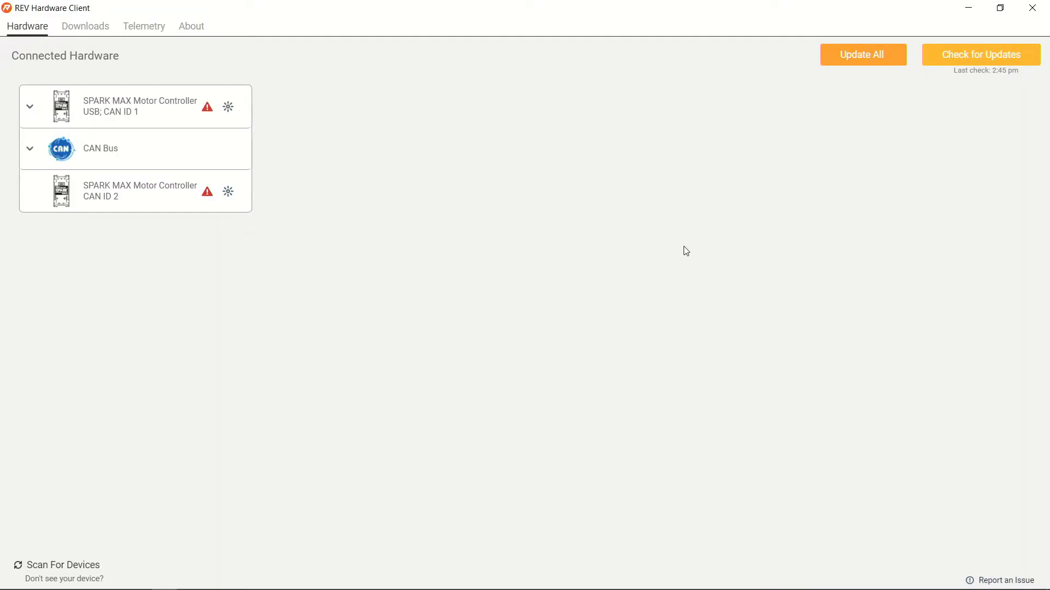
pyautogui.moveTo(806, 241)
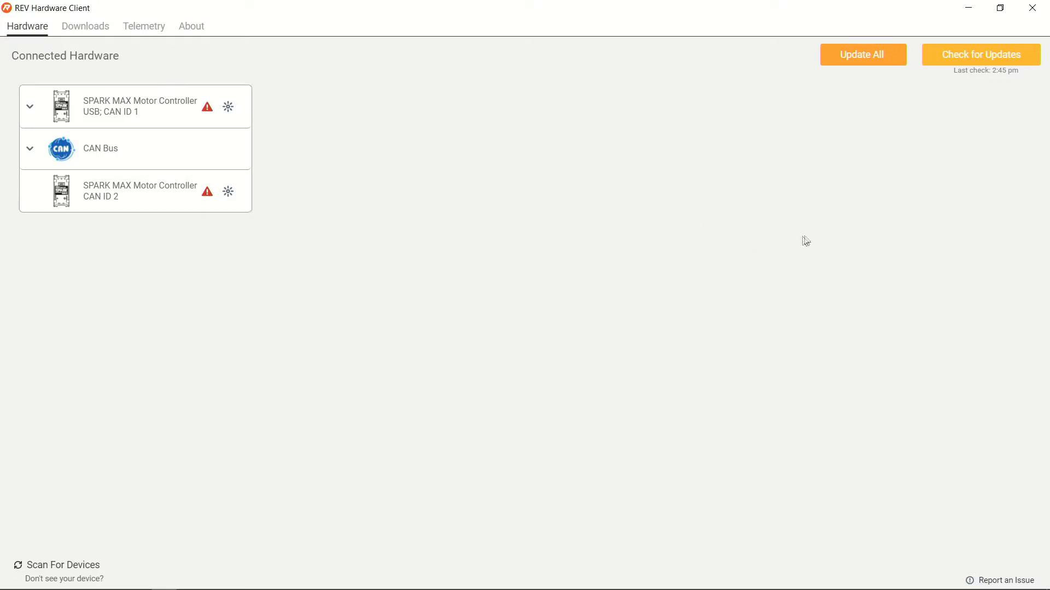
pyautogui.moveTo(125, 121)
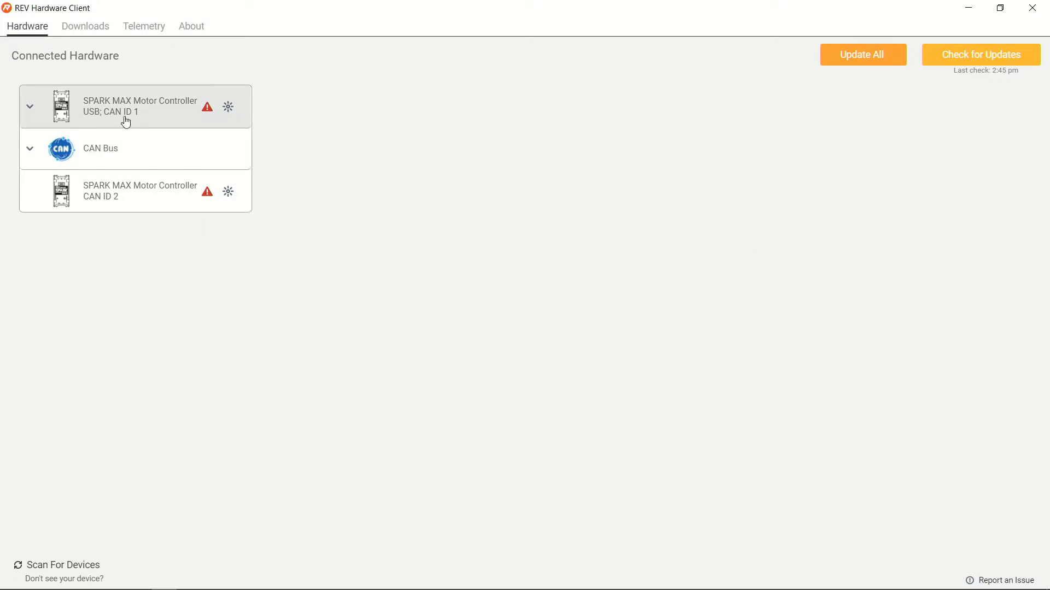
# Select the USB CAN ID 1 SPARK MAX, glance at CAN ID 2, then return to CAN ID 1's settings.
pyautogui.click(140, 107)
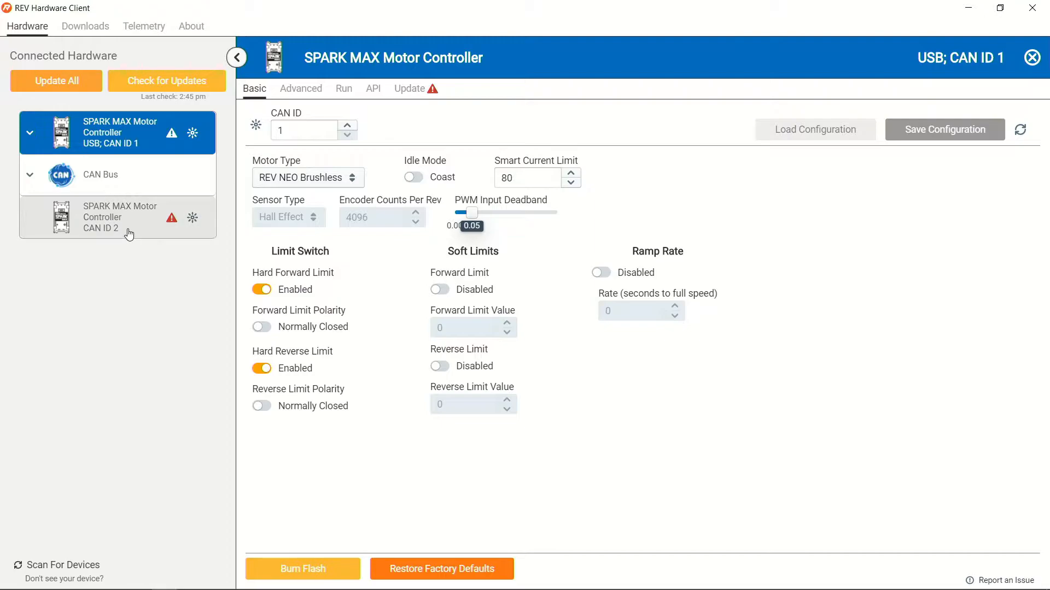
pyautogui.click(118, 217)
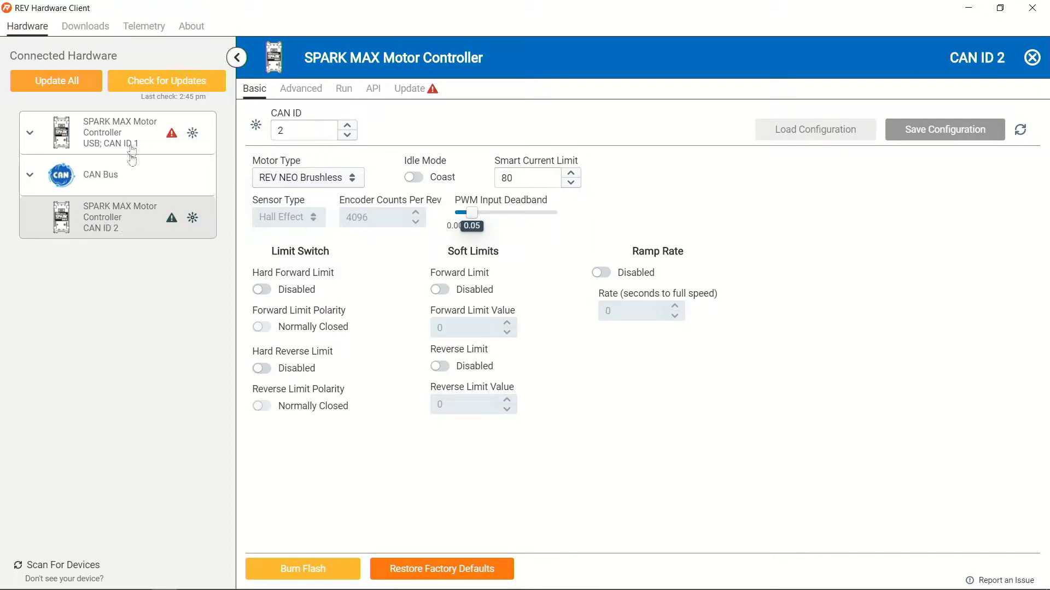
pyautogui.click(117, 217)
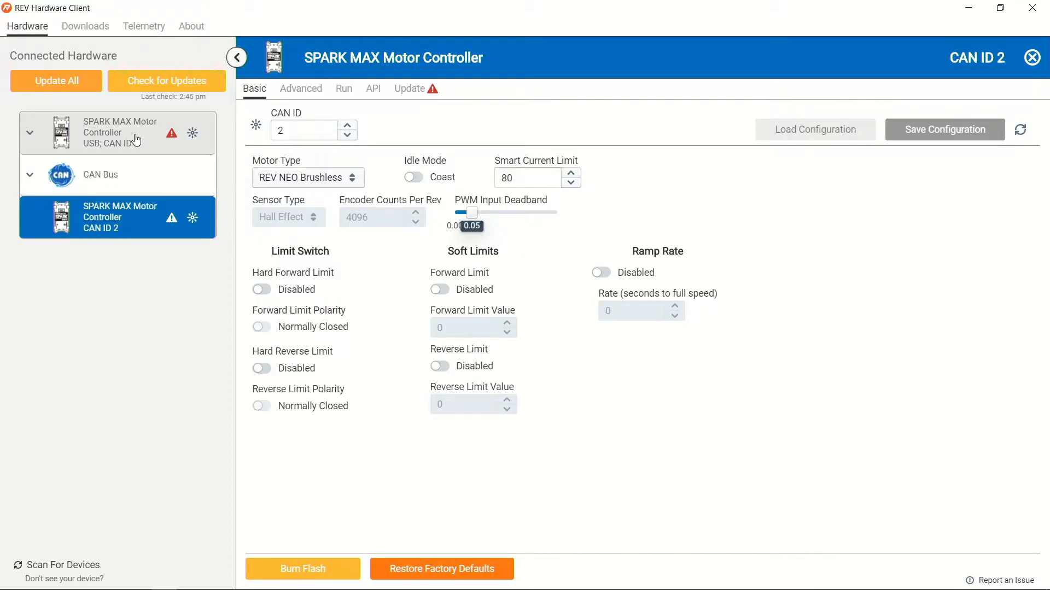
pyautogui.click(119, 132)
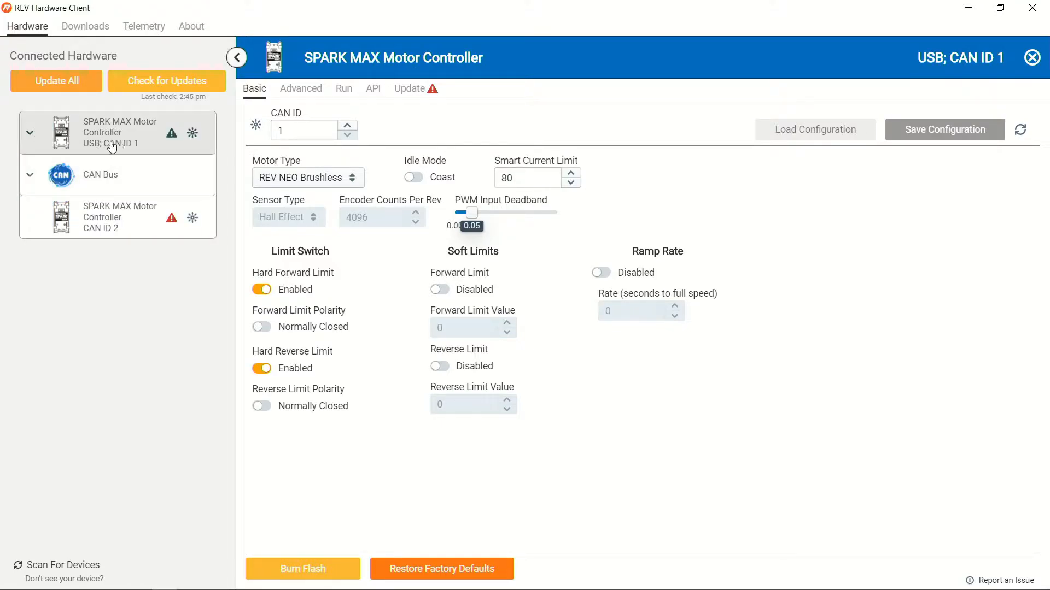
# Review USB CAN ID 1's firmware: current 1.5.0 versus latest 1.5.2.
pyautogui.click(409, 88)
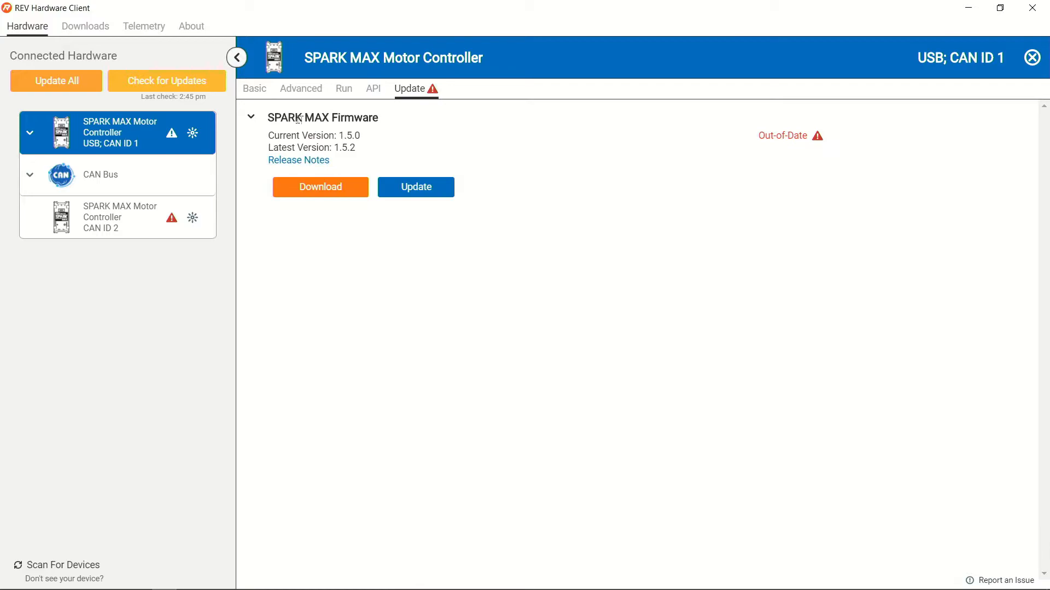
pyautogui.doubleClick(350, 135)
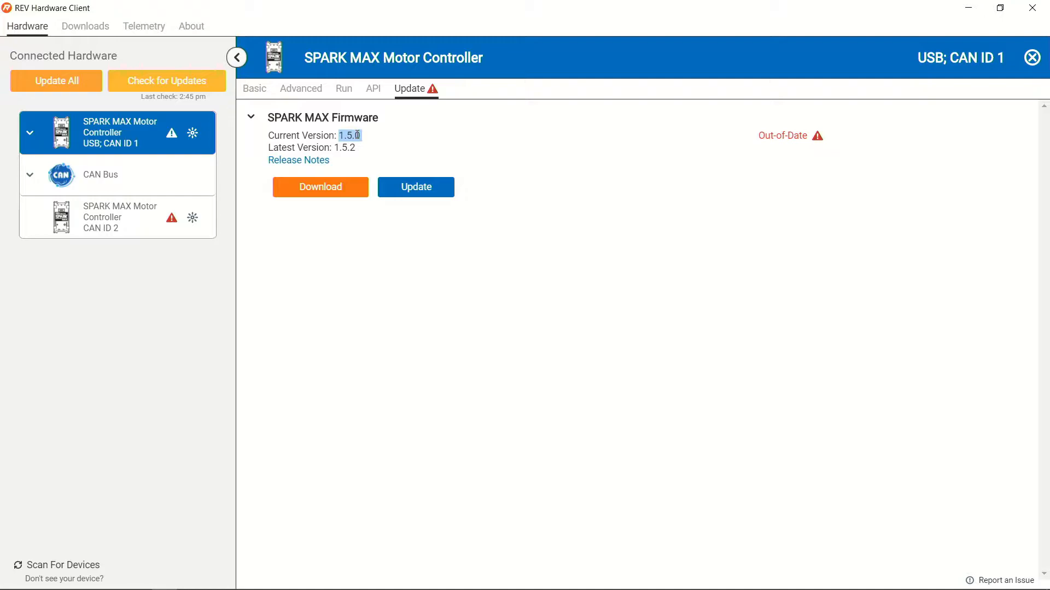
pyautogui.click(398, 147)
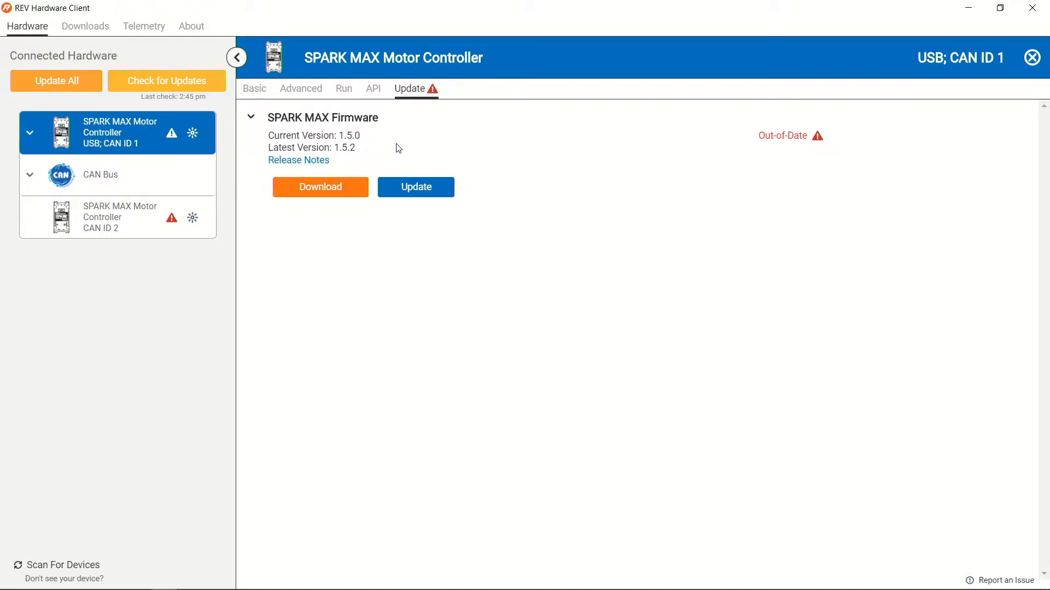
# Check CAN ID 2's firmware, then download SPARK MAX firmware 1.5.2 from CAN ID 1's page.
pyautogui.click(109, 217)
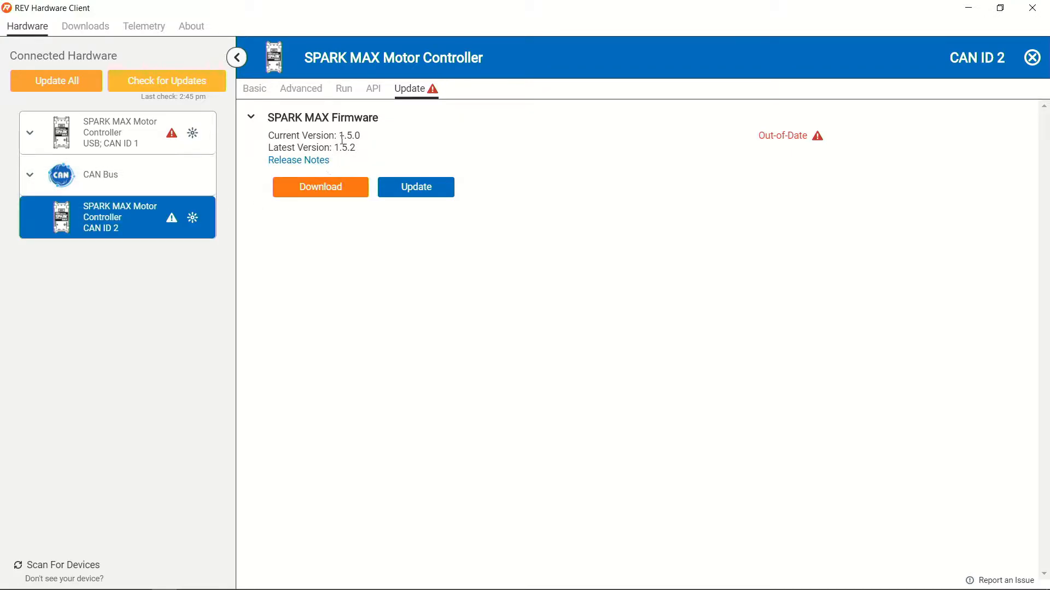
pyautogui.click(117, 132)
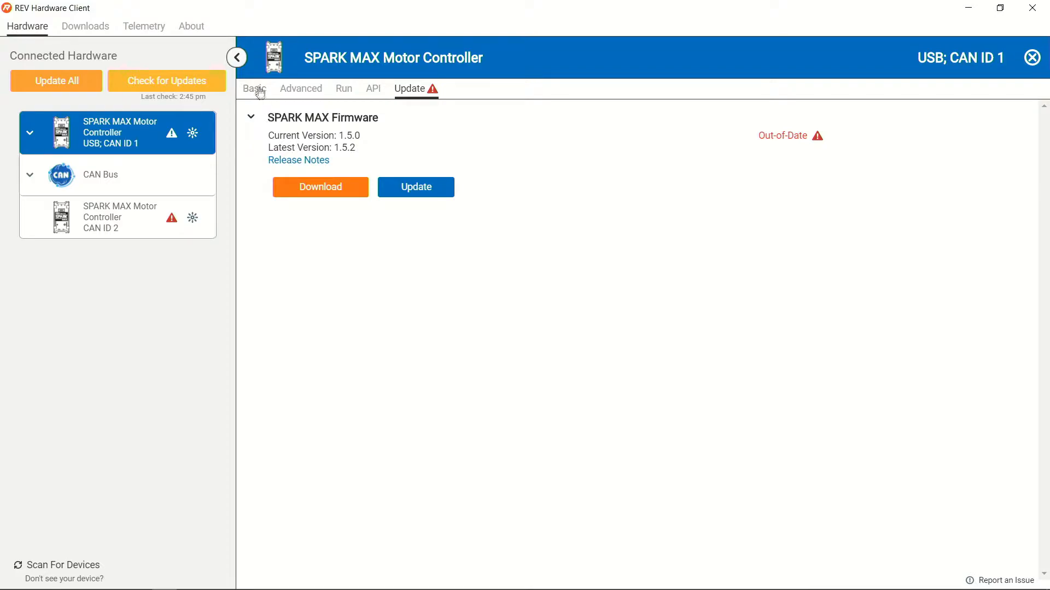
pyautogui.moveTo(249, 152)
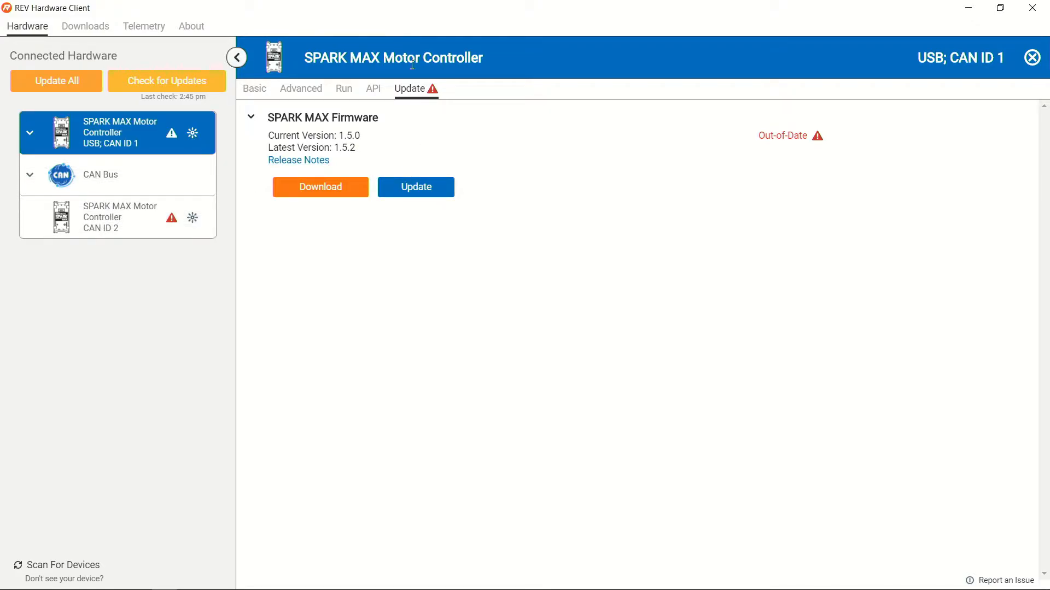
pyautogui.click(320, 186)
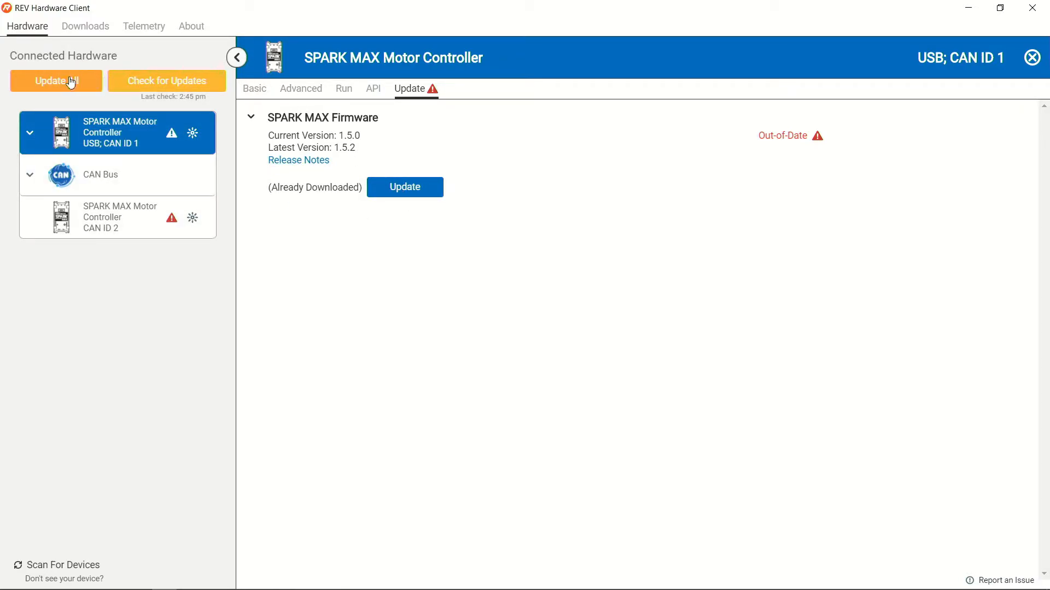
# Confirm the Update All bulk update of both SPARK MAX controllers from 1.5.0 to 1.5.2.
pyautogui.click(56, 81)
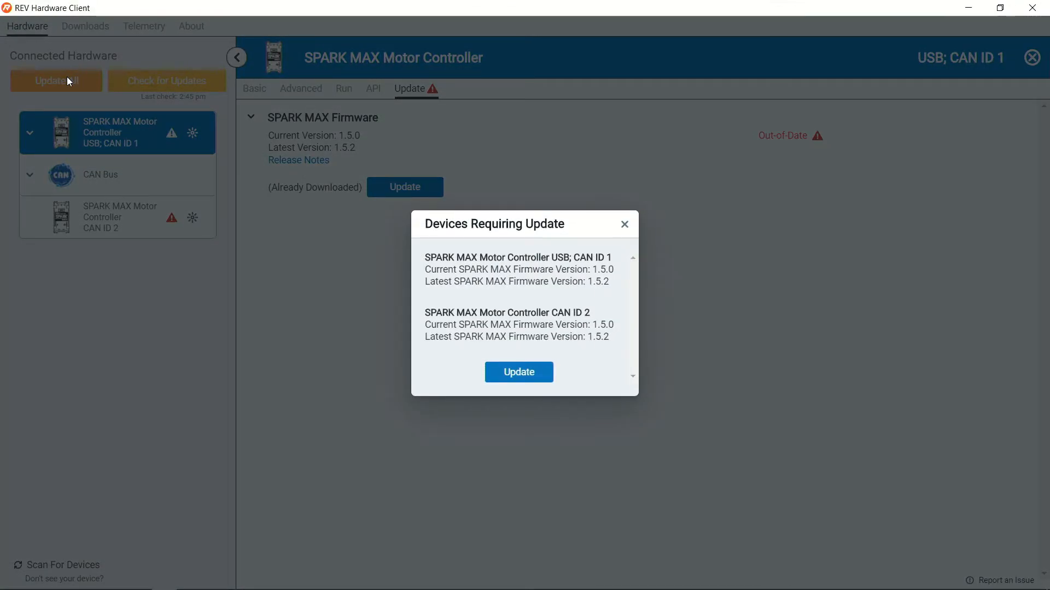
pyautogui.moveTo(291, 175)
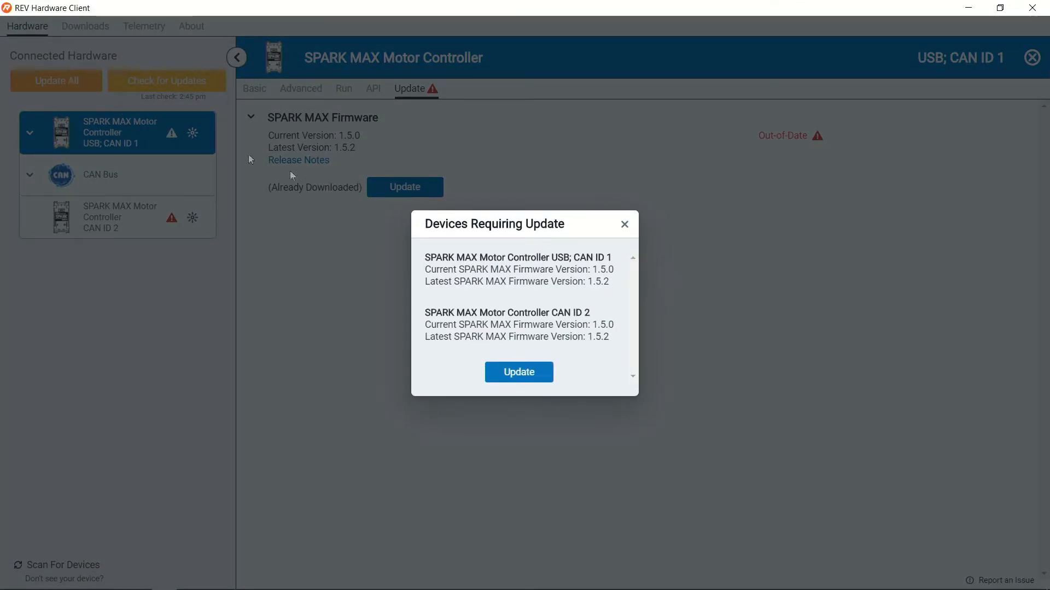
pyautogui.moveTo(630, 356)
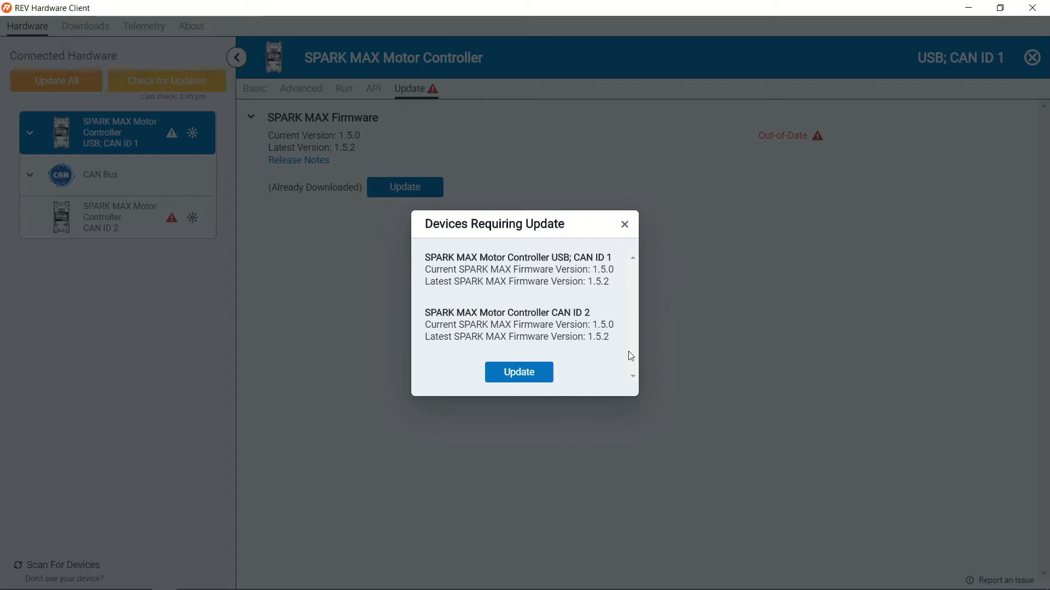
pyautogui.moveTo(601, 275)
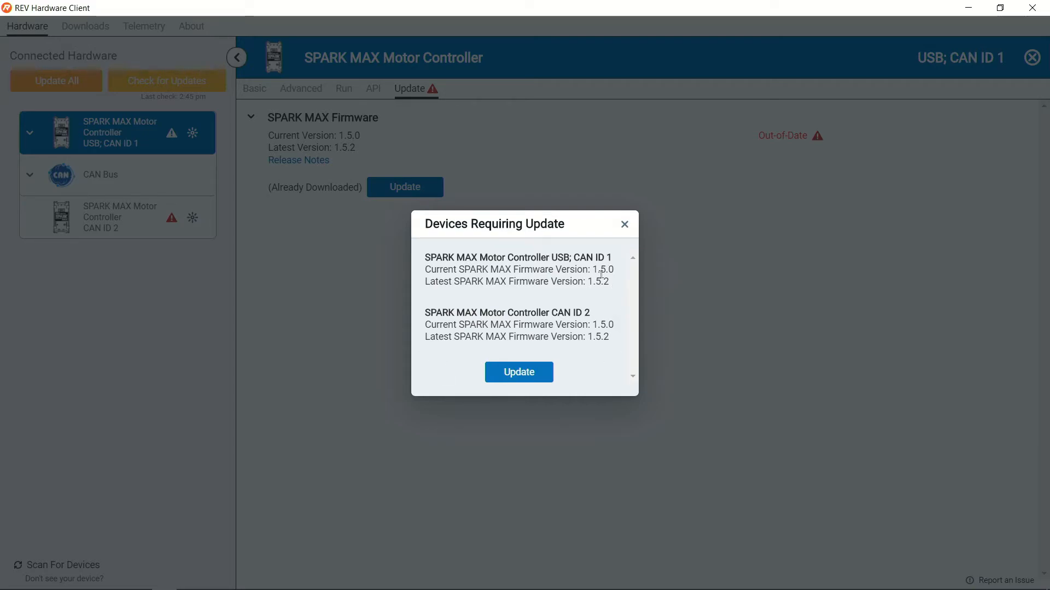
pyautogui.click(519, 372)
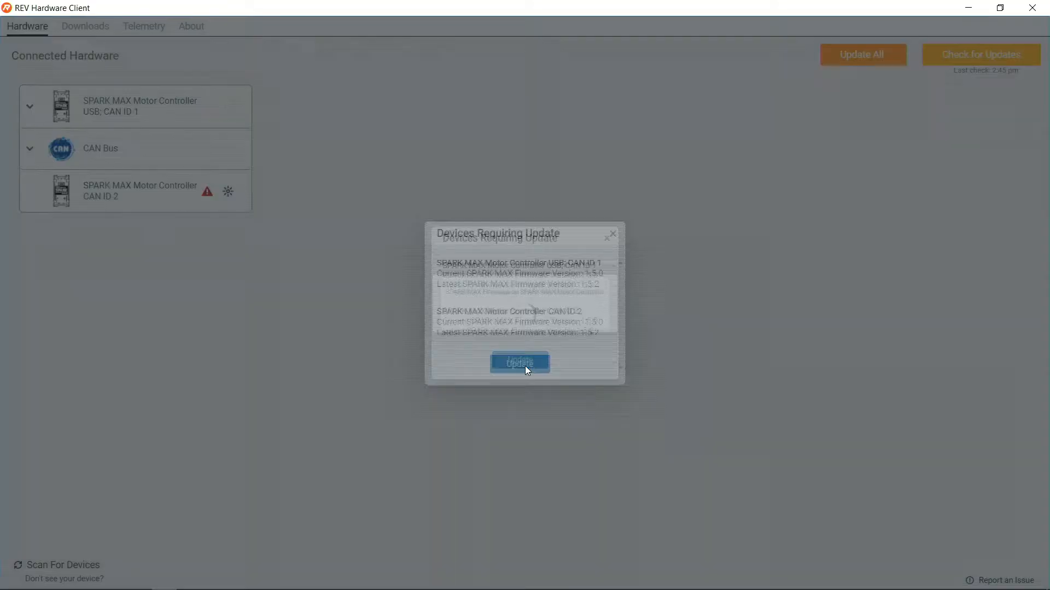
# Let the firmware update dialog run to completion for both controllers without cancelling.
pyautogui.click(520, 363)
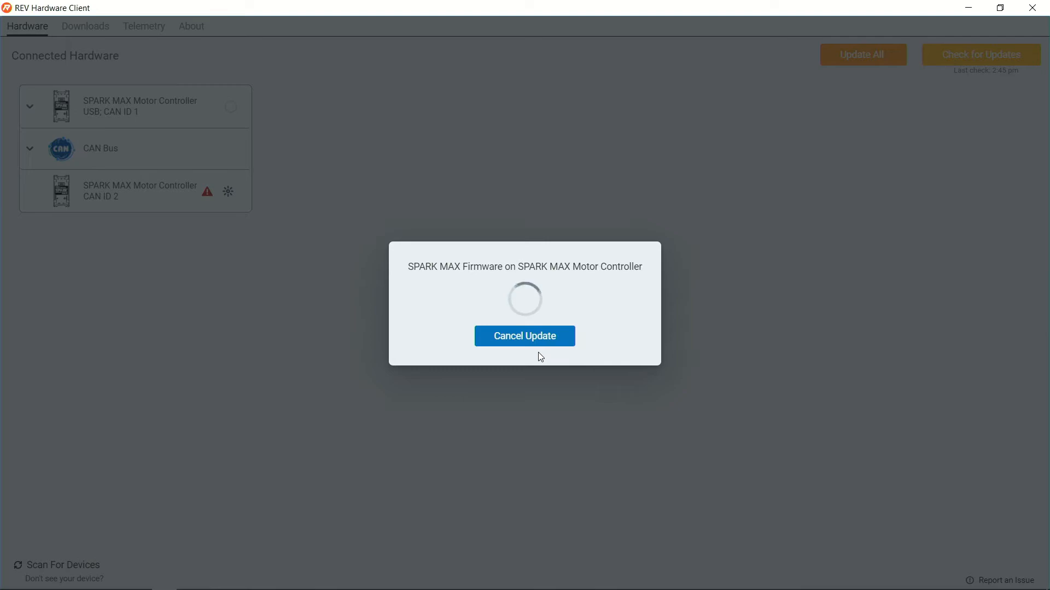
pyautogui.click(524, 337)
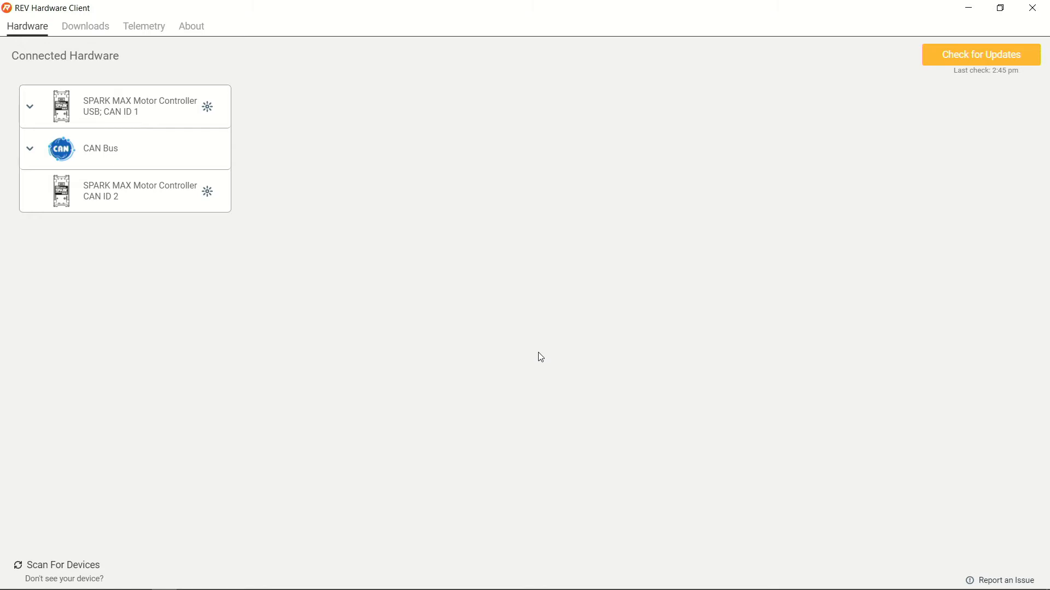
pyautogui.moveTo(161, 245)
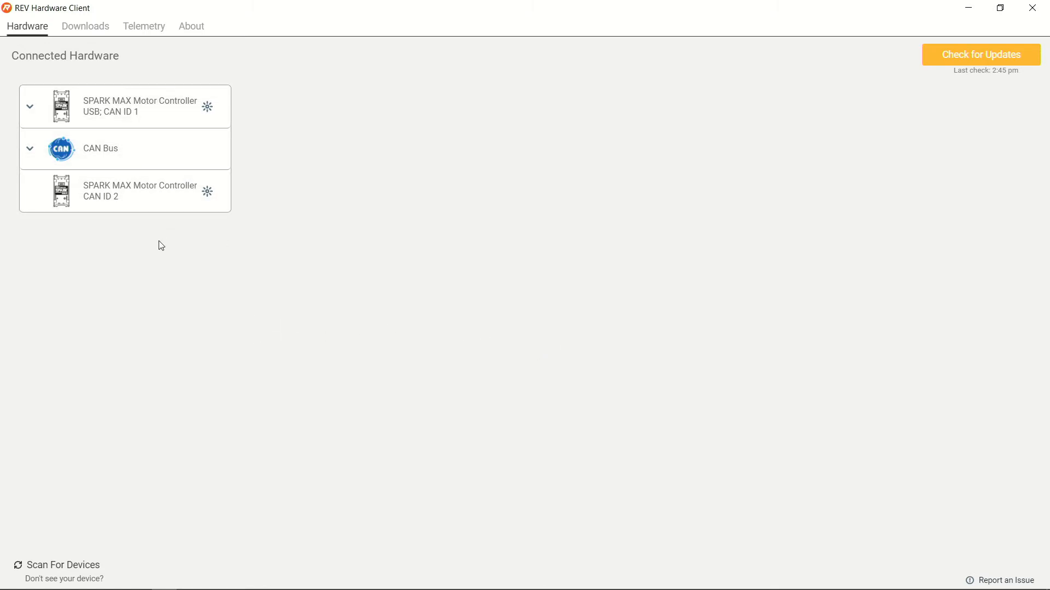
pyautogui.moveTo(155, 126)
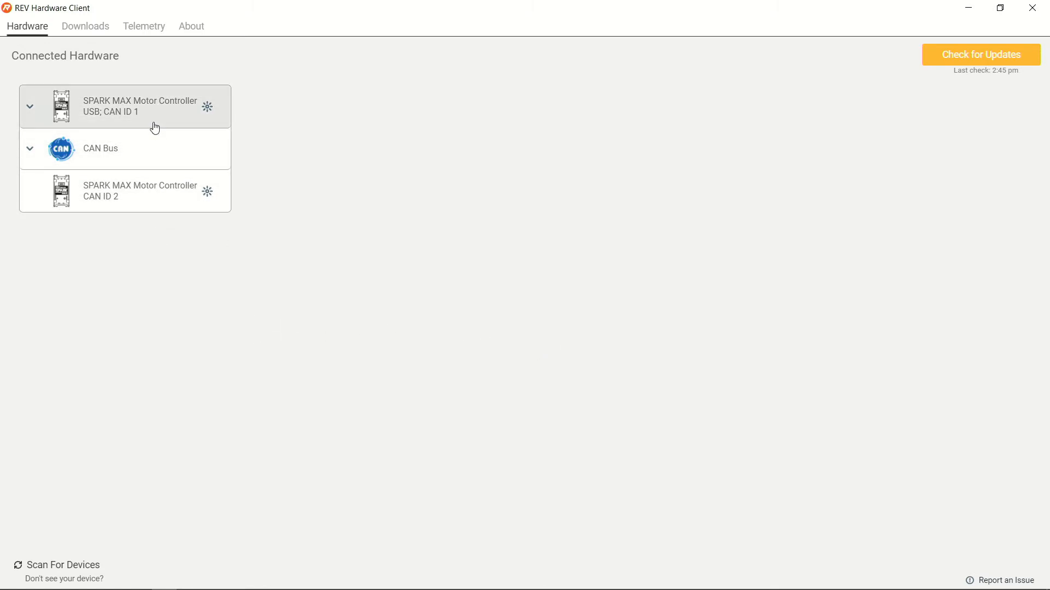
# Check that USB CAN ID 1 and CAN ID 2 both show firmware 1.5.2 Up-to-Date.
pyautogui.click(140, 106)
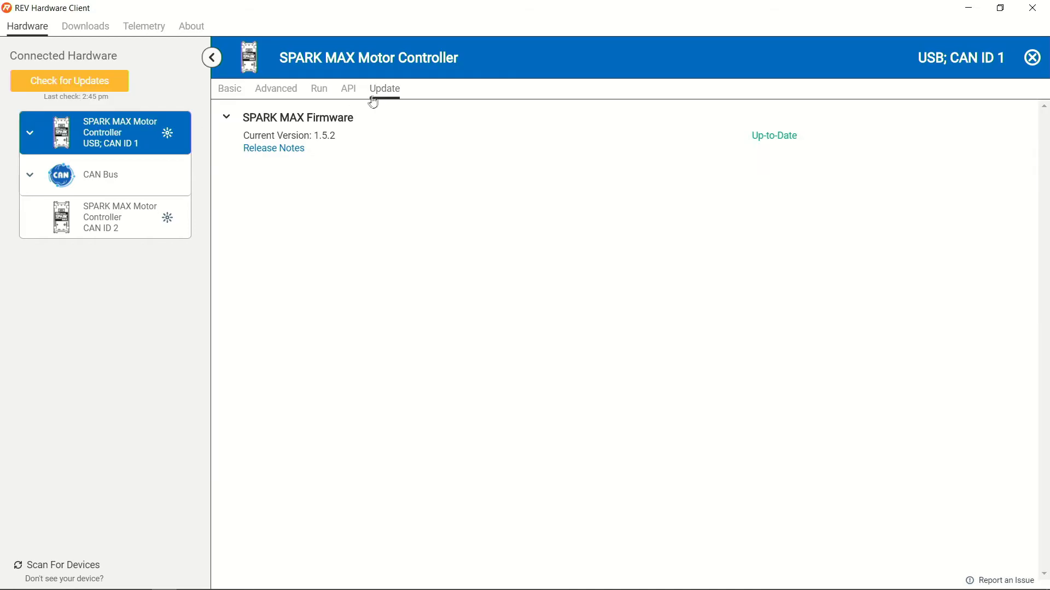
pyautogui.moveTo(383, 108)
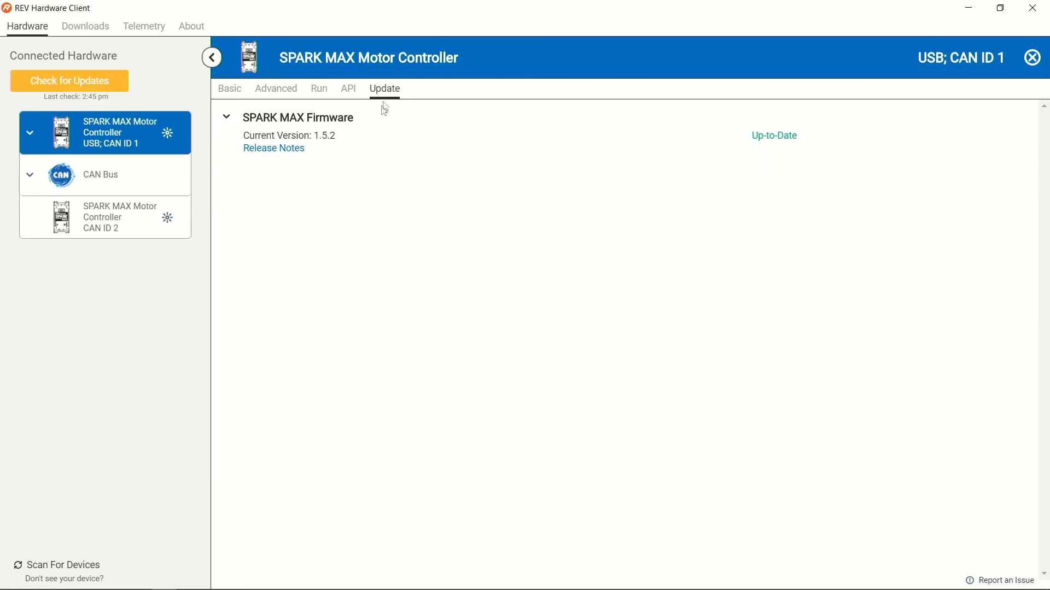
pyautogui.click(109, 217)
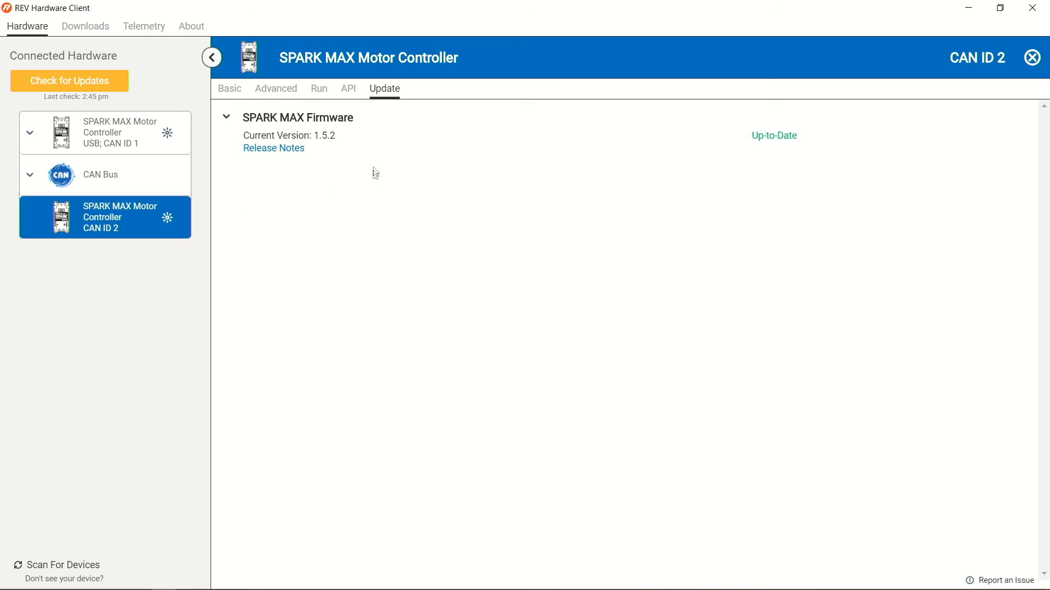